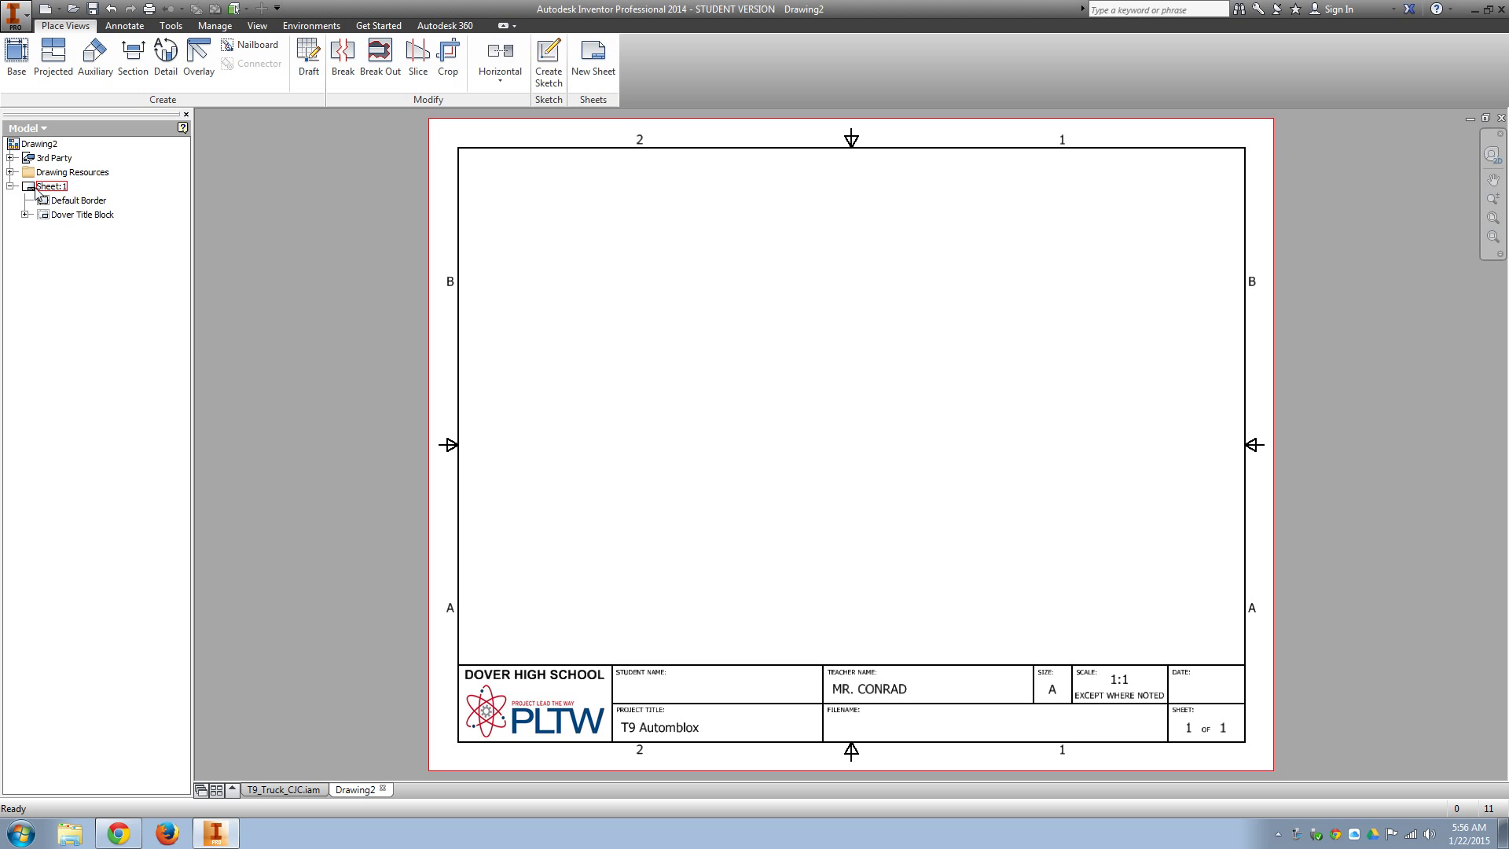
- Change Sheet:1's size from A to B (11 × 17 in, landscape) in Edit Sheet
{"action": "double_click", "coordinate": [52, 186]}
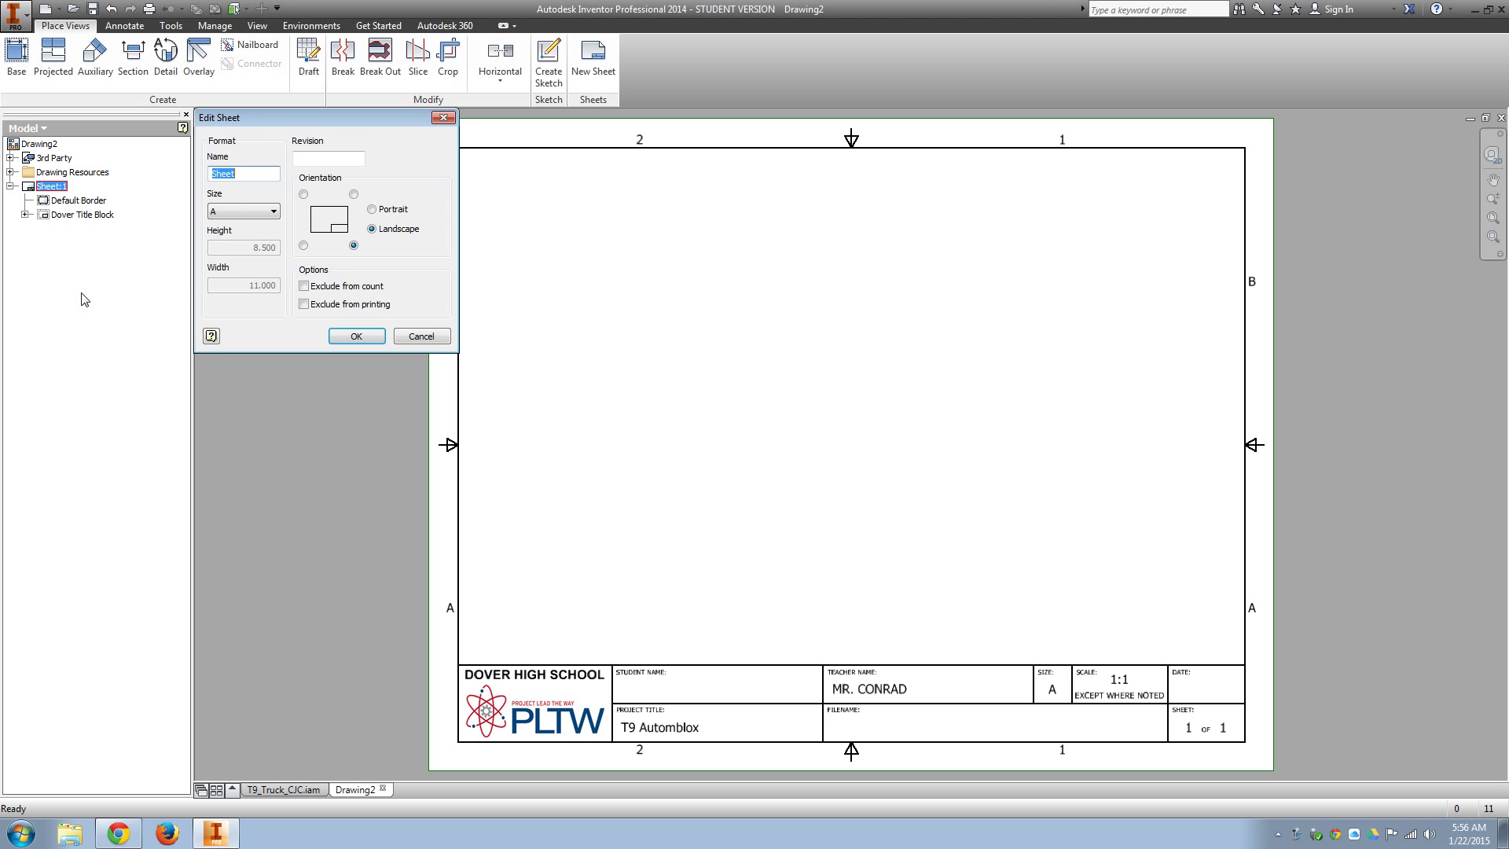
{"action": "left_click", "coordinate": [244, 211]}
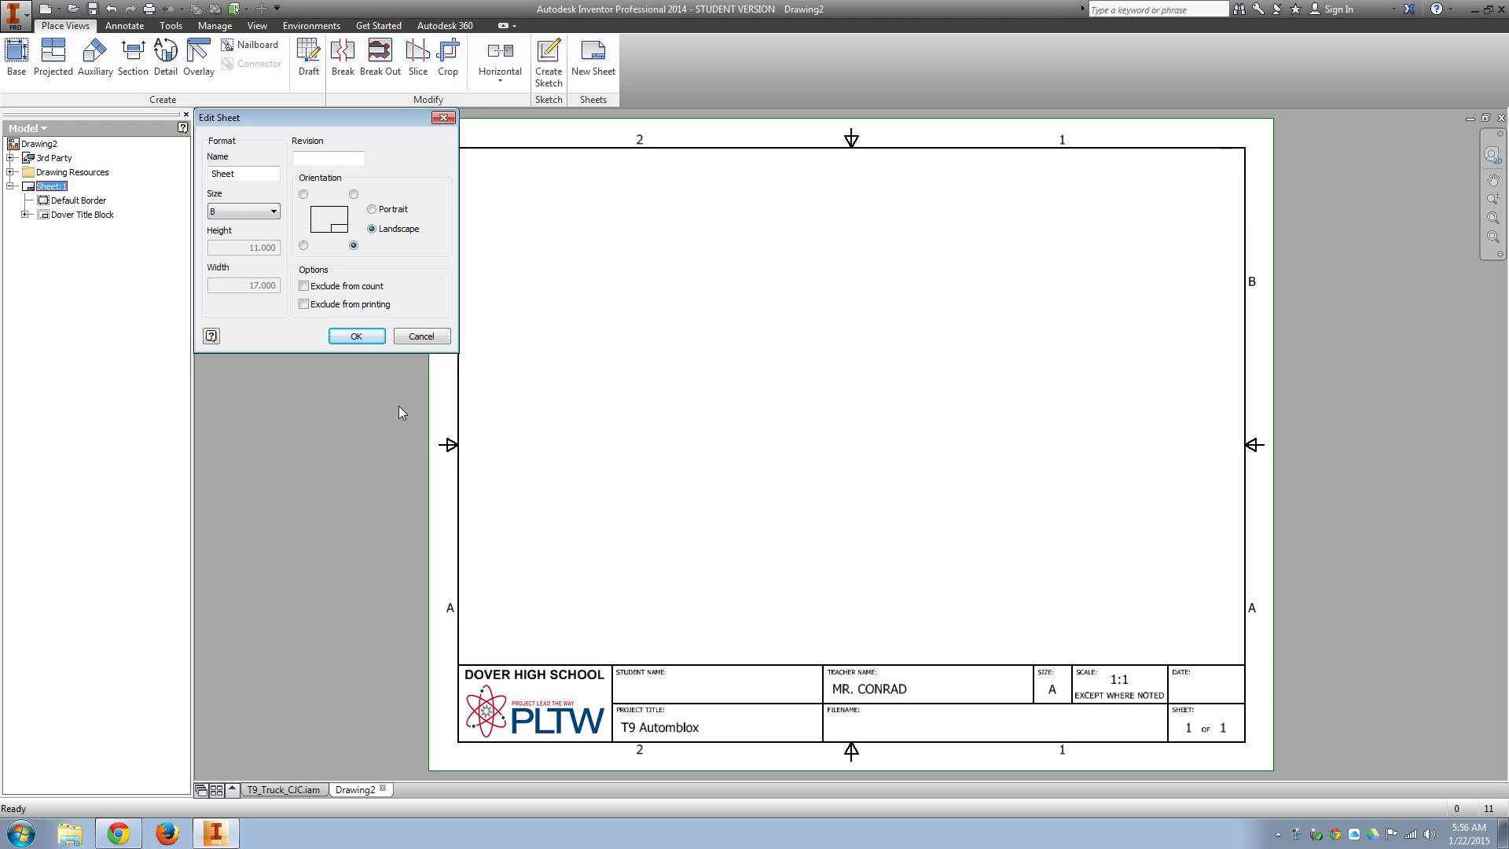